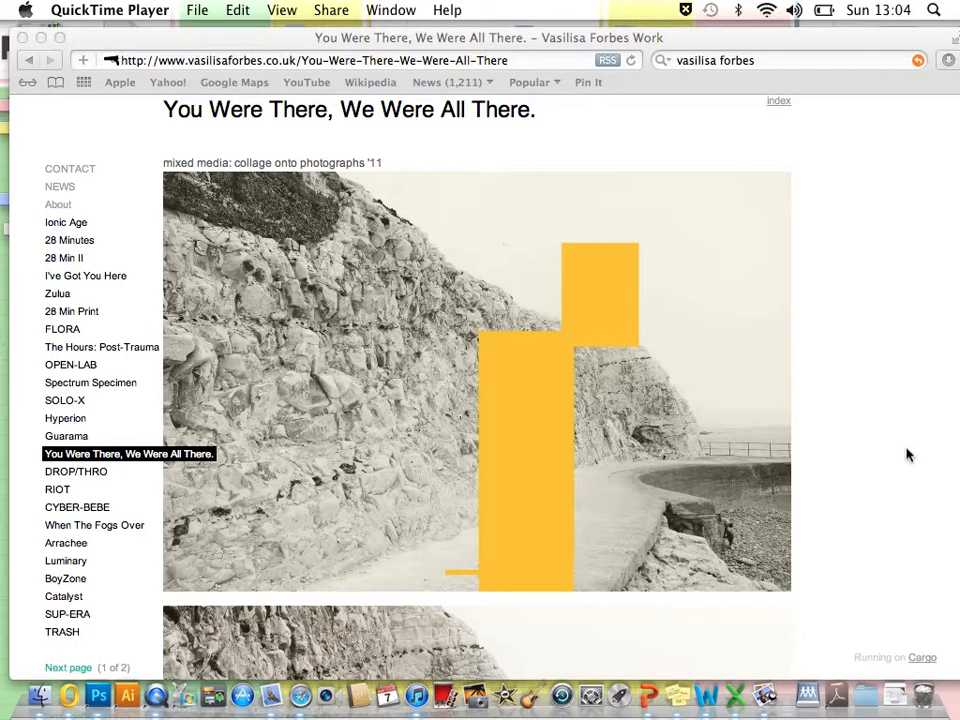
{"action": "mouse_move", "coordinate": [280, 113]}
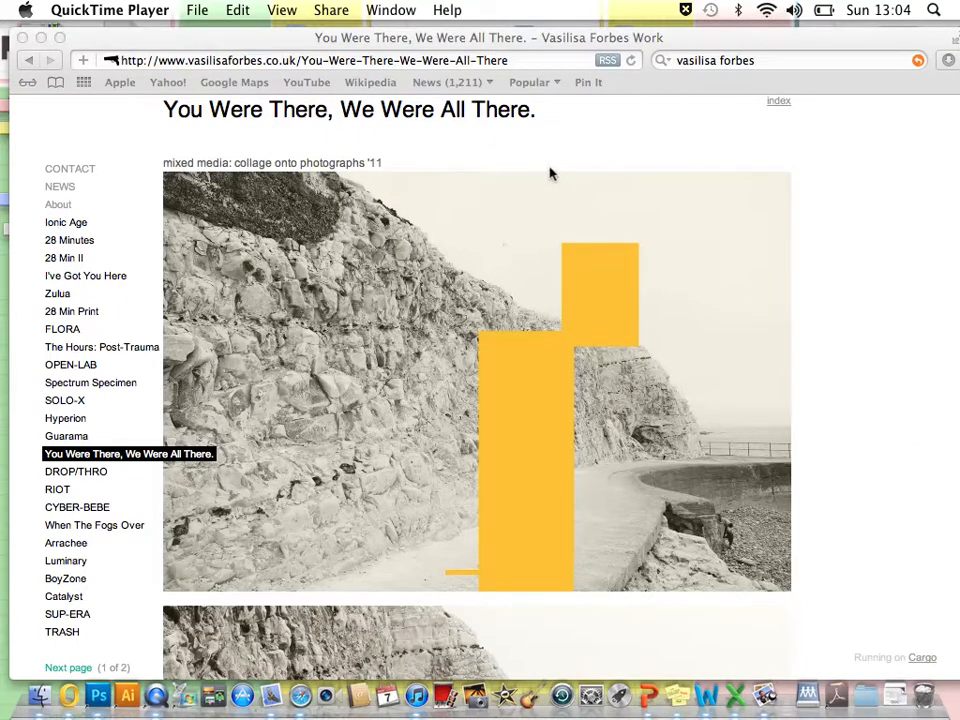
Step: Scroll through the vf example.jpg collage, then switch to victoria-beckham-fashion-shoot.jpg
{"action": "scroll", "scroll_direction": "down", "scroll_amount": 3}
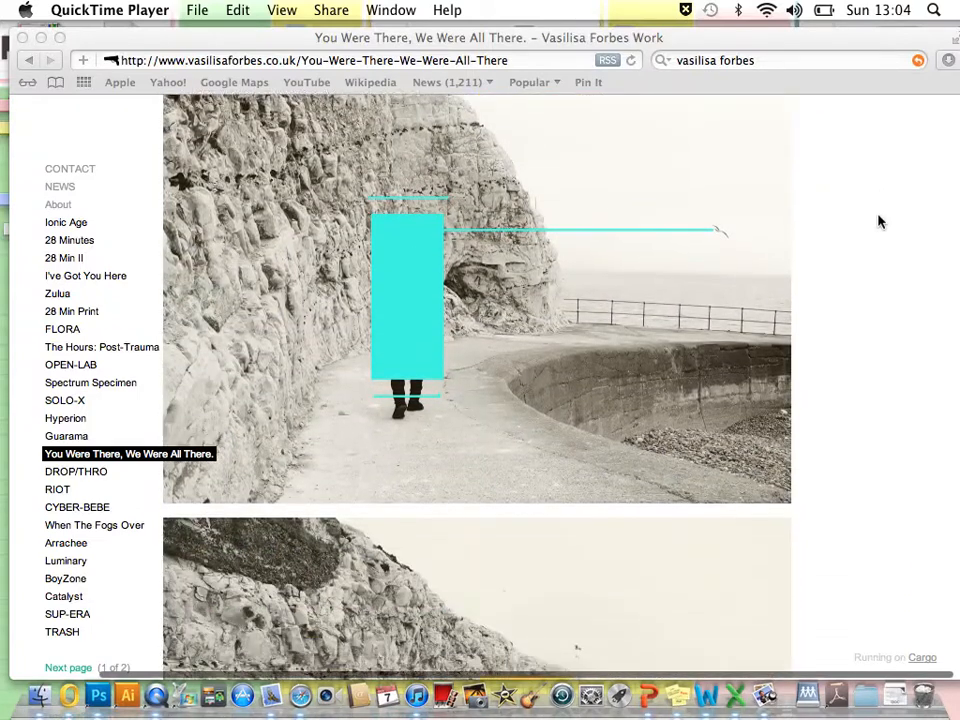
{"action": "scroll", "scroll_direction": "down", "scroll_amount": 3}
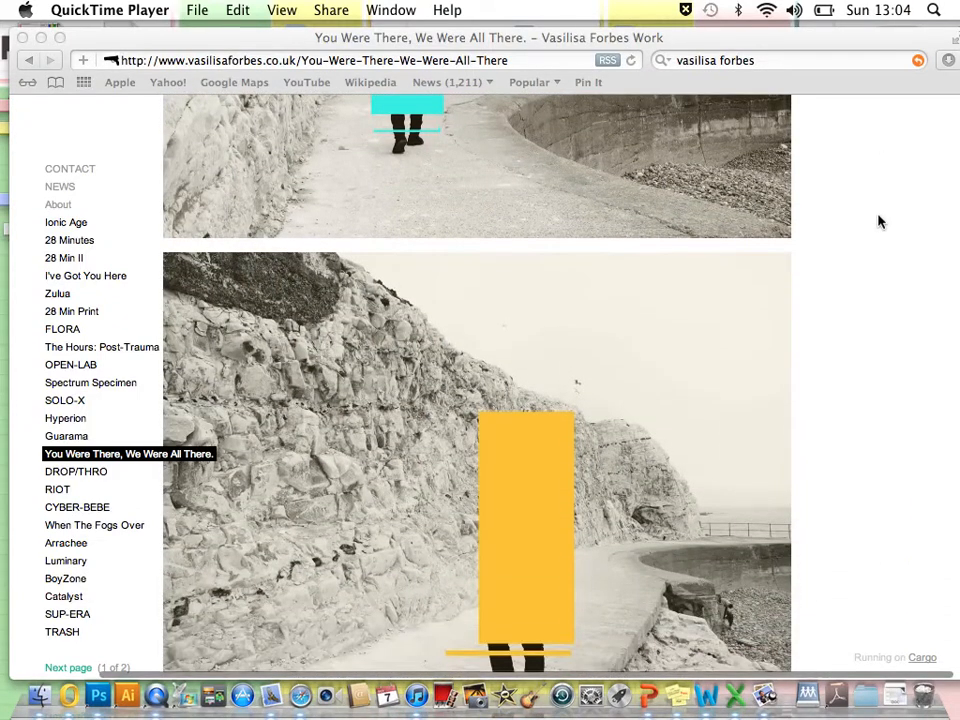
{"action": "scroll", "scroll_direction": "down", "scroll_amount": 3}
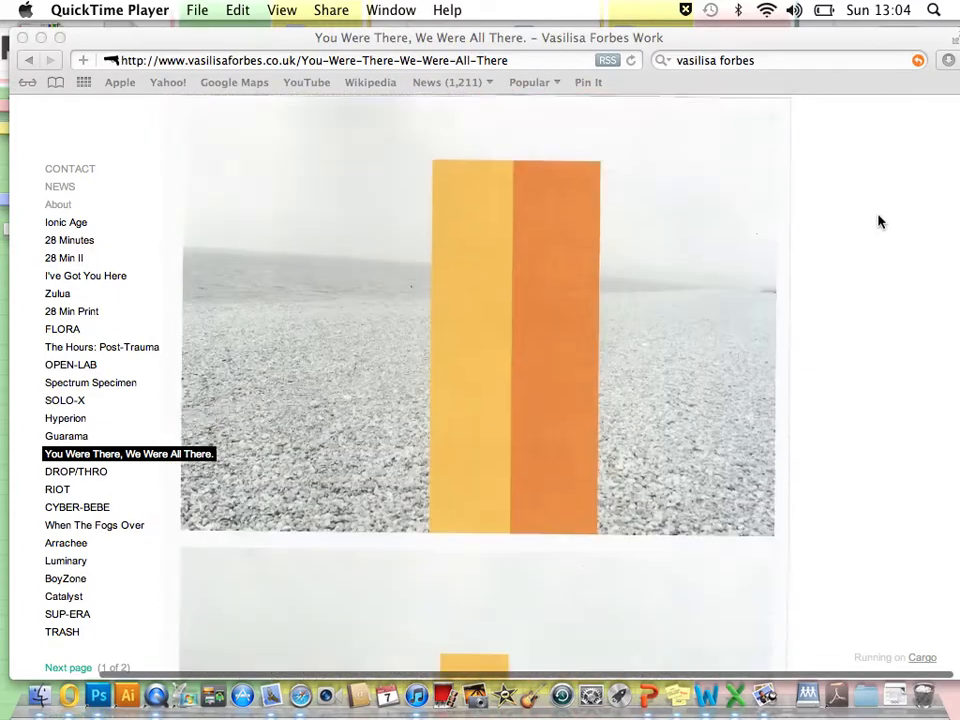
{"action": "scroll", "scroll_direction": "down", "scroll_amount": 3}
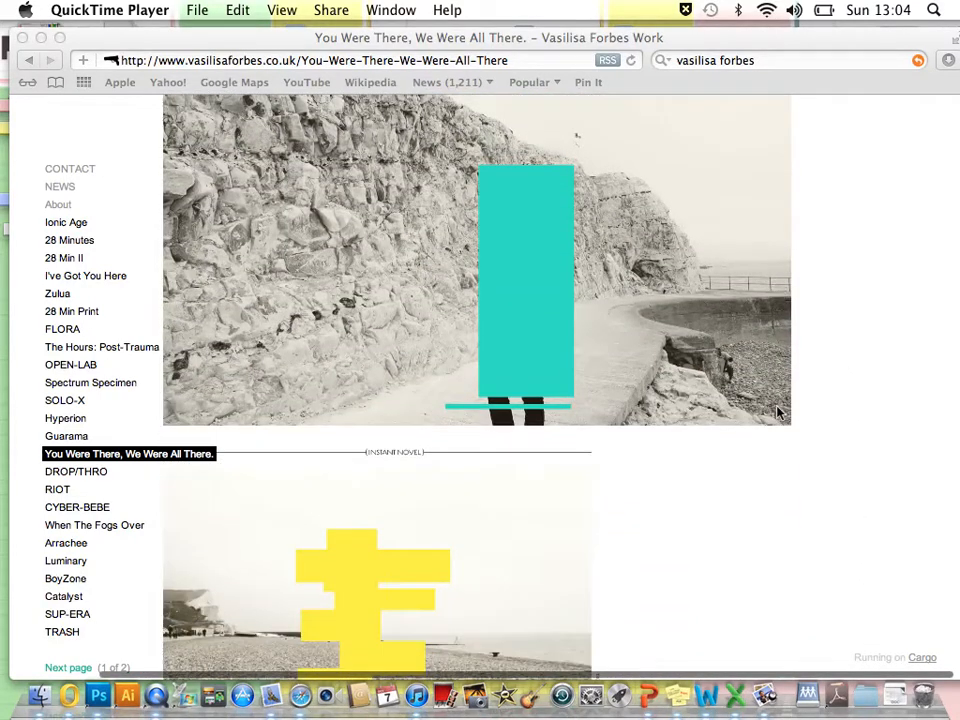
{"action": "scroll", "scroll_direction": "down", "scroll_amount": 3}
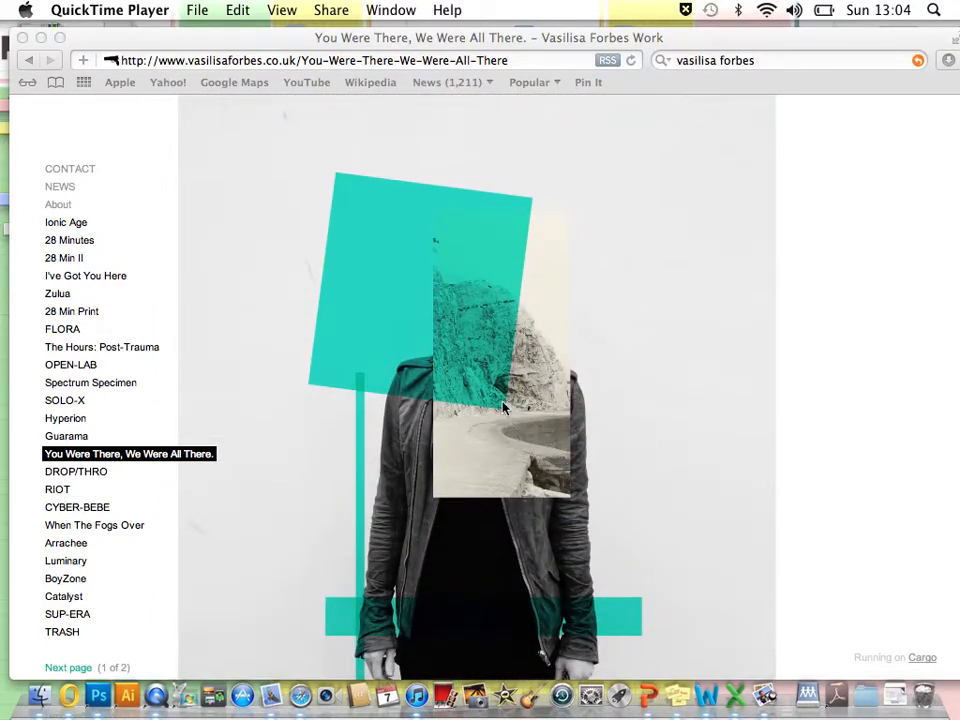
{"action": "scroll", "scroll_direction": "down", "scroll_amount": 3}
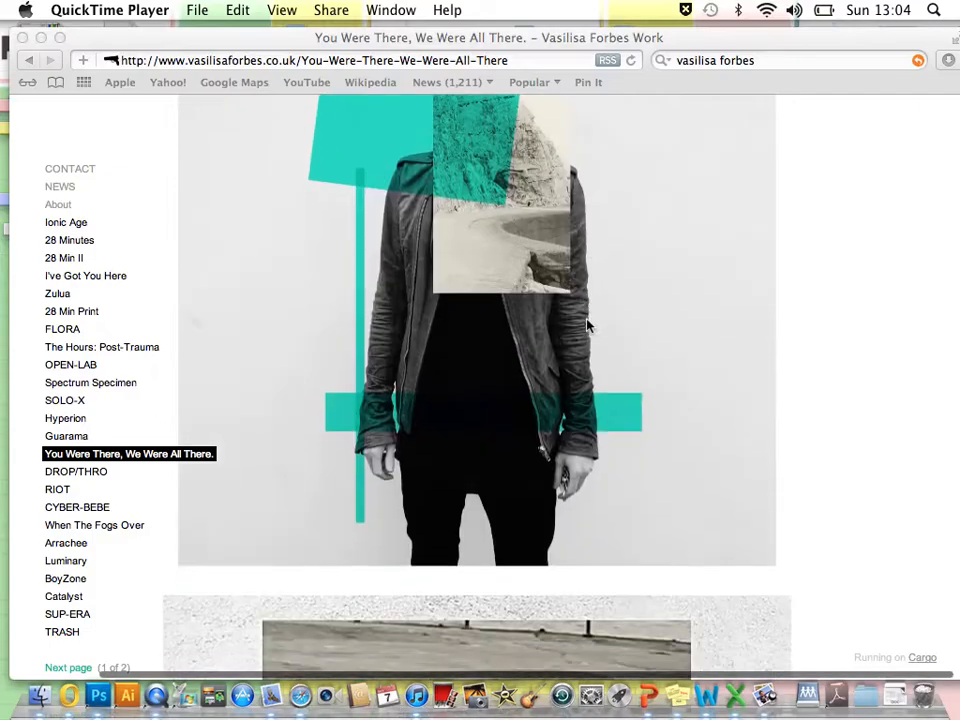
{"action": "scroll", "scroll_direction": "down", "scroll_amount": 3}
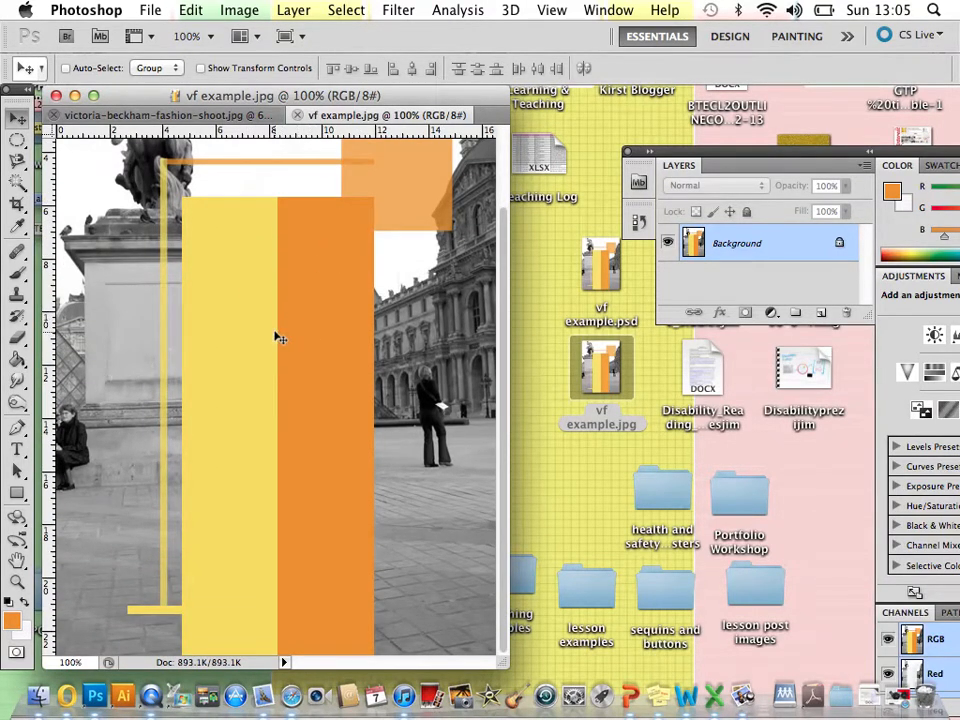
{"action": "mouse_move", "coordinate": [199, 181]}
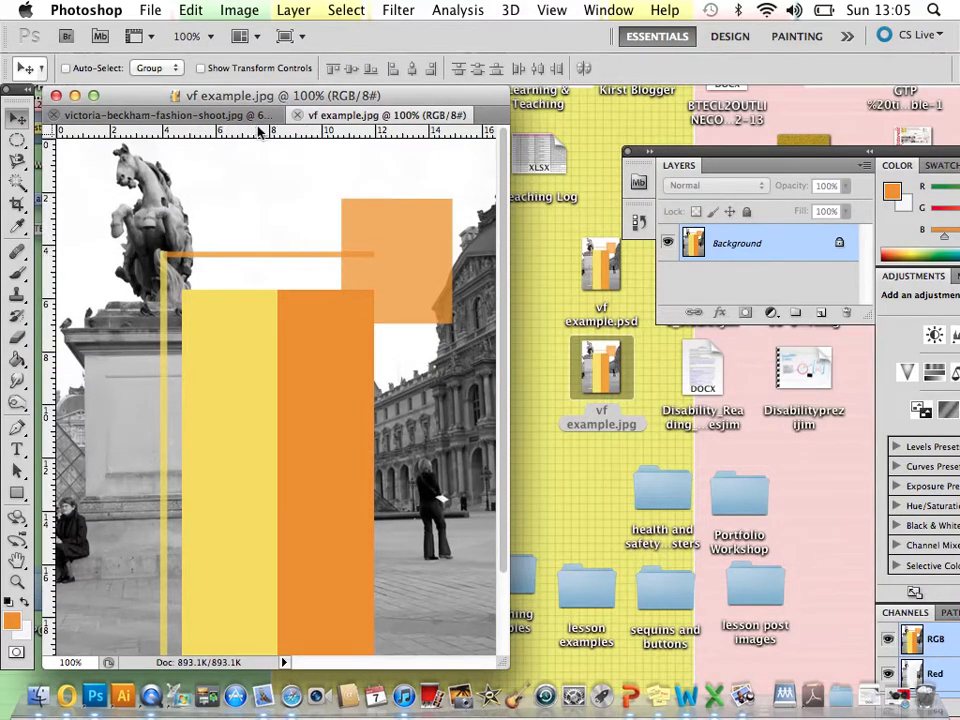
{"action": "left_click", "coordinate": [160, 114]}
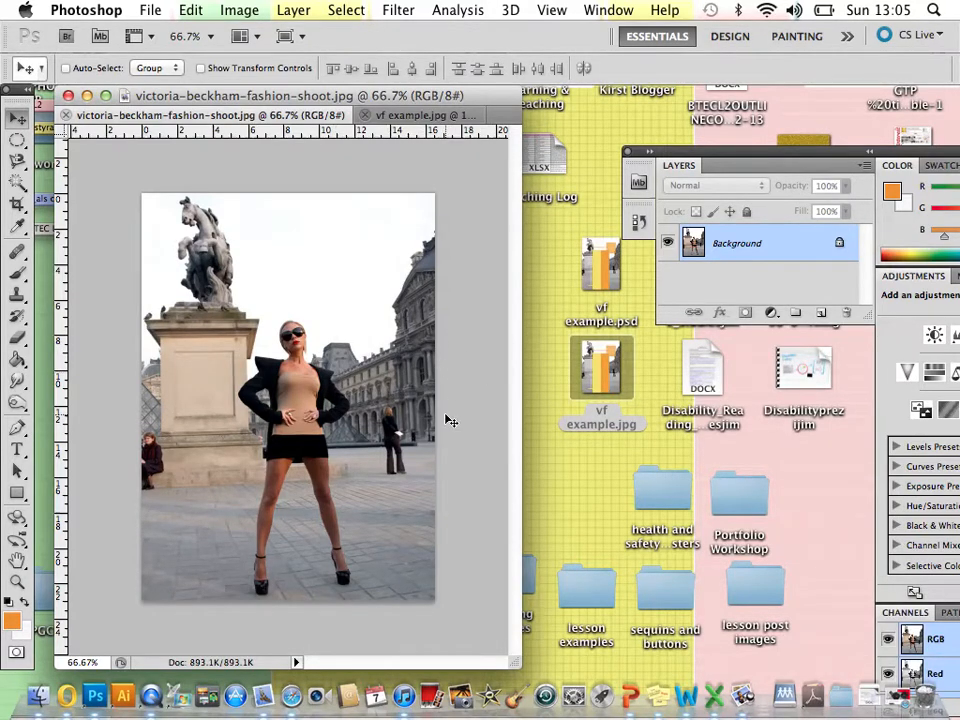
{"action": "mouse_move", "coordinate": [388, 218]}
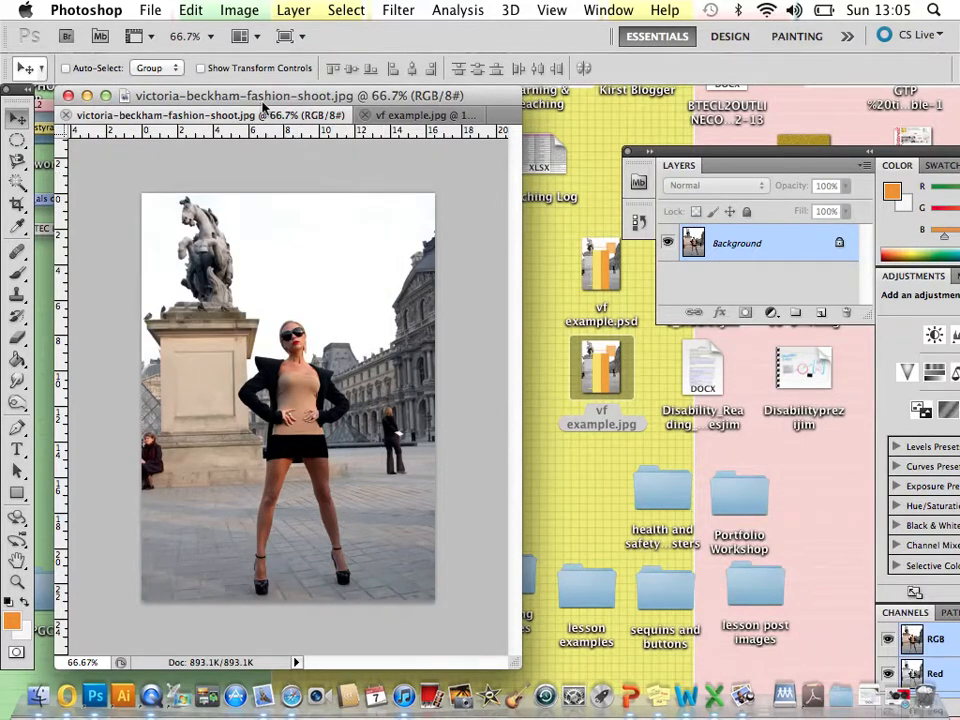
Step: Apply Image > Adjustments > Black & White with the Default preset
{"action": "left_click", "coordinate": [239, 10]}
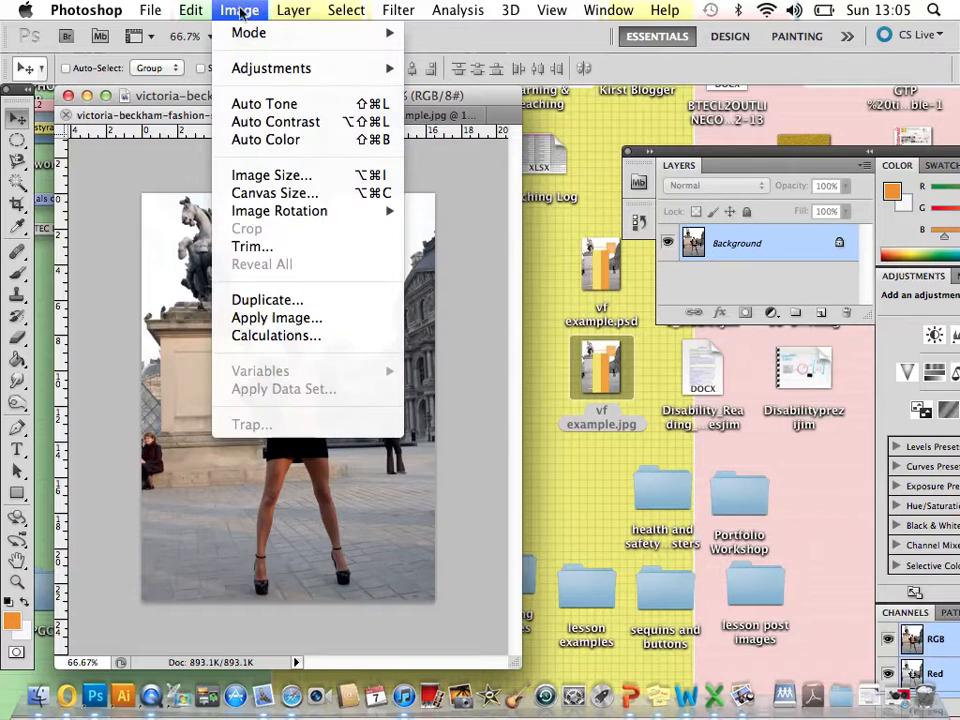
{"action": "mouse_move", "coordinate": [279, 210]}
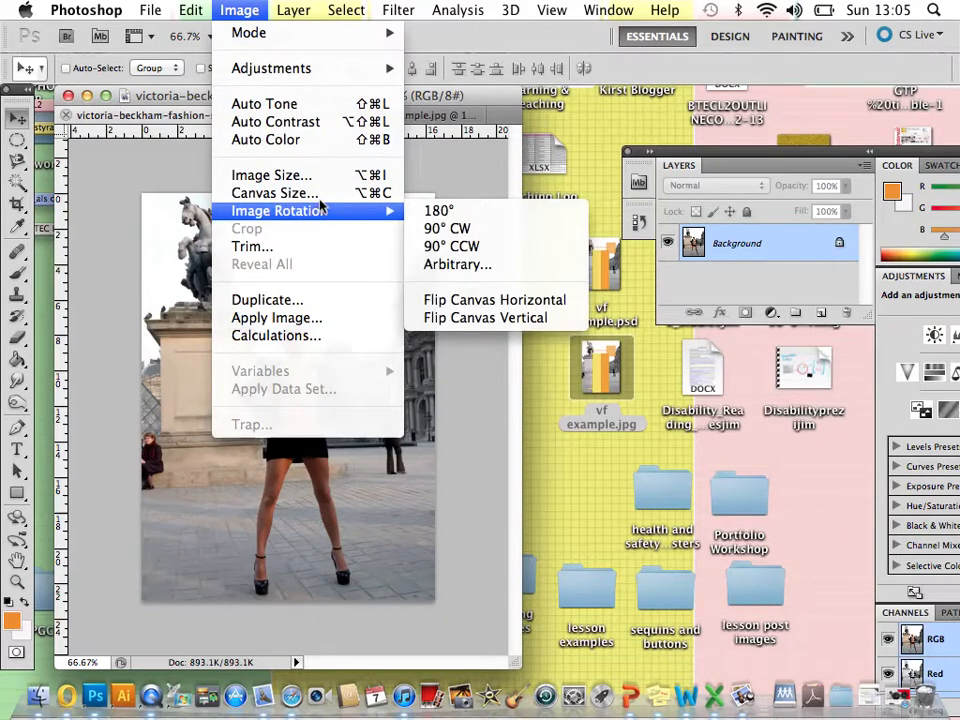
{"action": "mouse_move", "coordinate": [271, 68]}
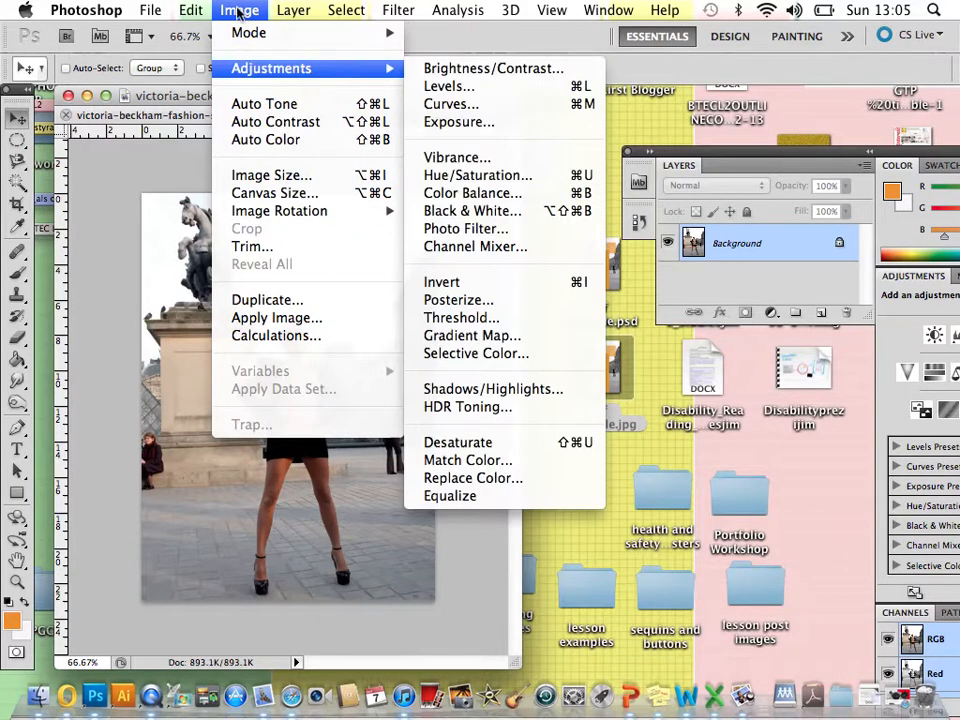
{"action": "mouse_move", "coordinate": [472, 210]}
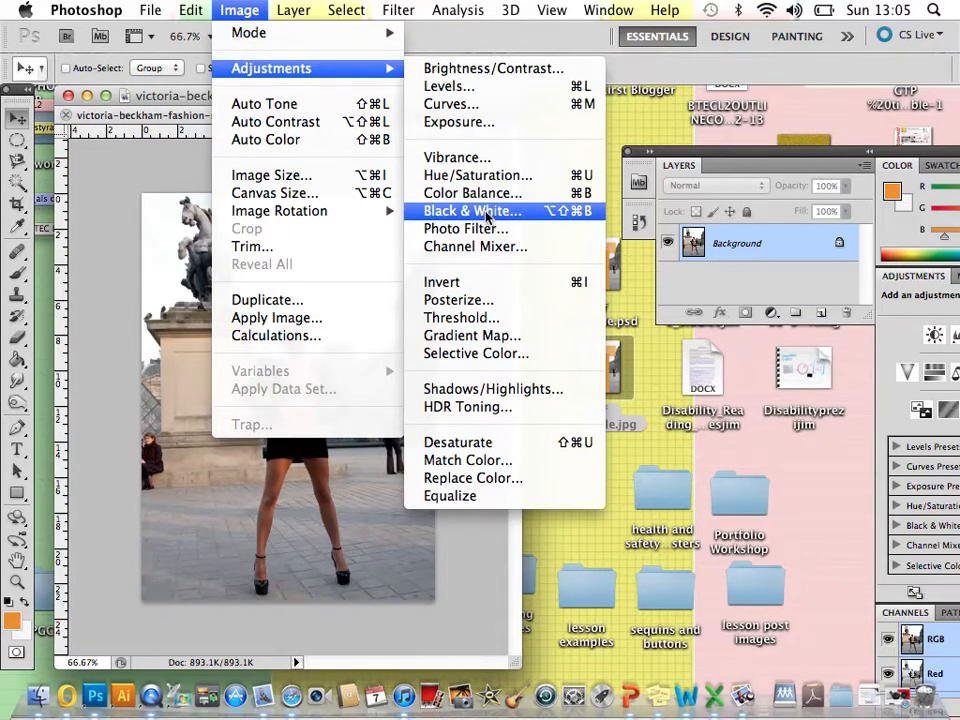
{"action": "left_click", "coordinate": [472, 211]}
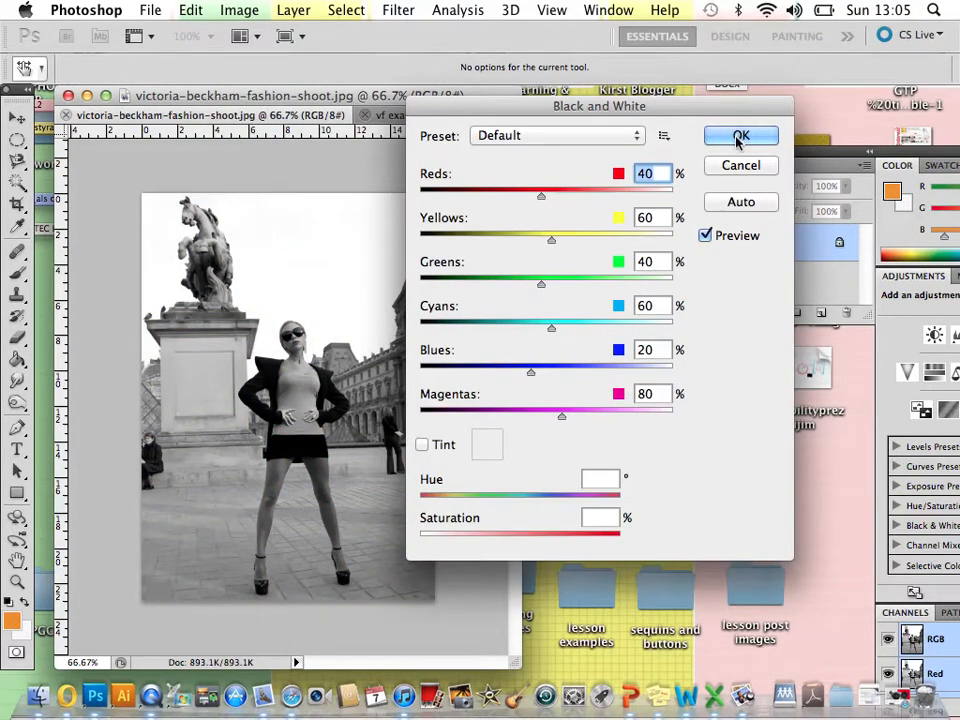
{"action": "left_click", "coordinate": [741, 136]}
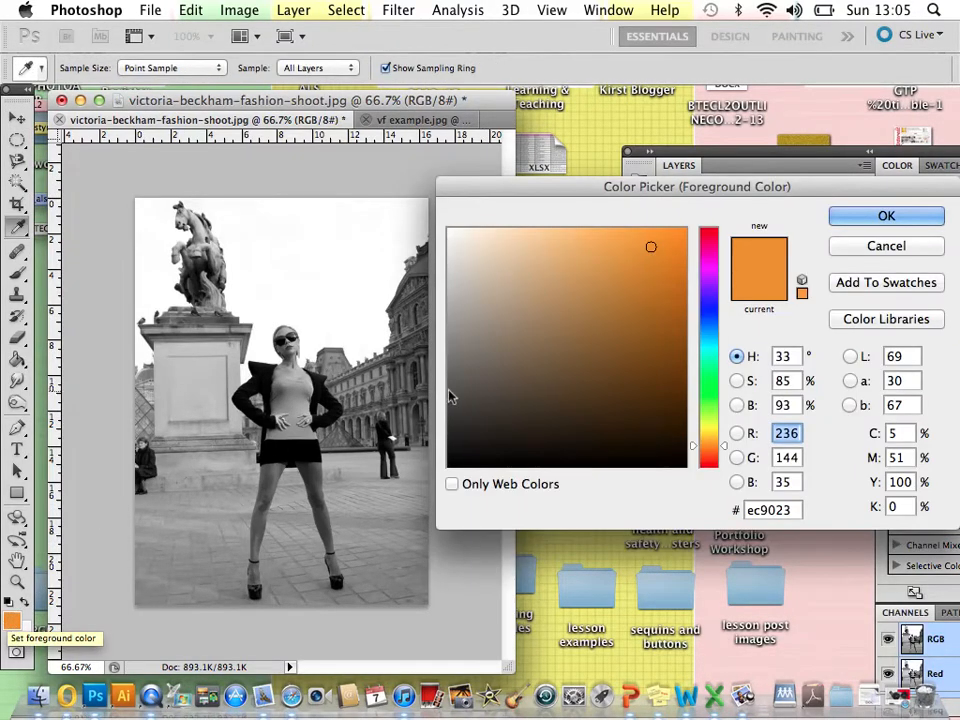
Step: Set the foreground colour to pale yellow #f8ff8d and add a new empty layer
{"action": "left_click", "coordinate": [569, 242]}
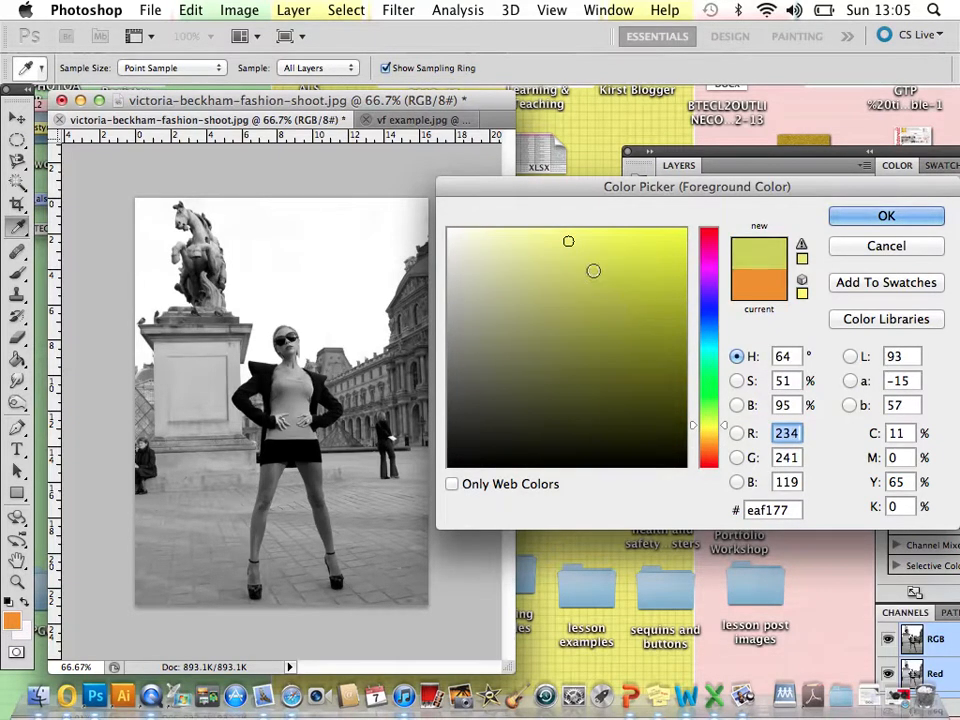
{"action": "left_click", "coordinate": [565, 229]}
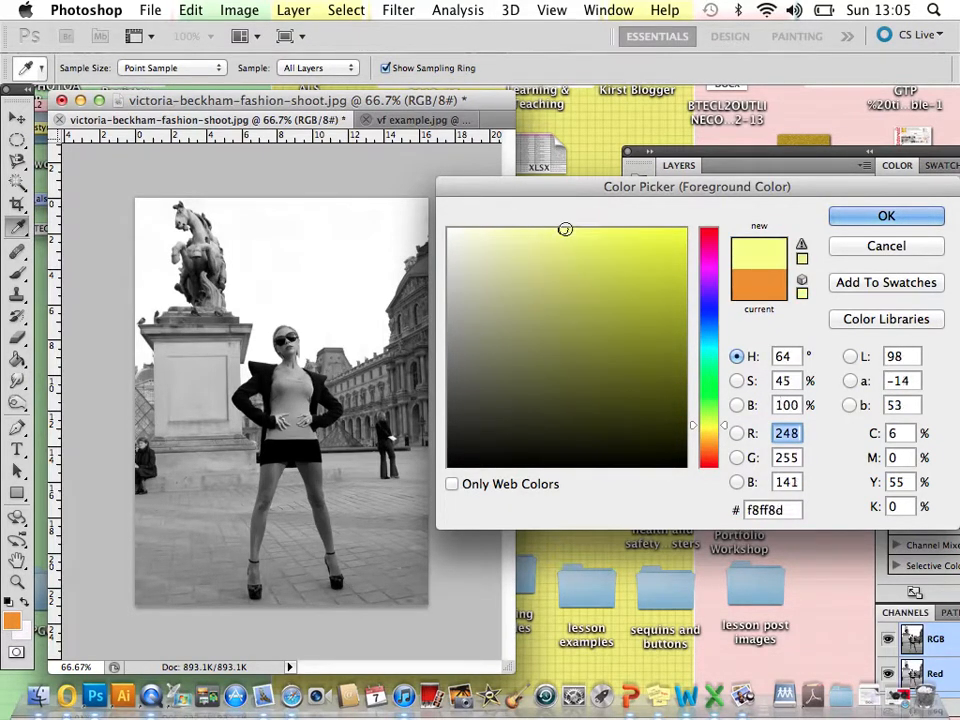
{"action": "left_click", "coordinate": [885, 216]}
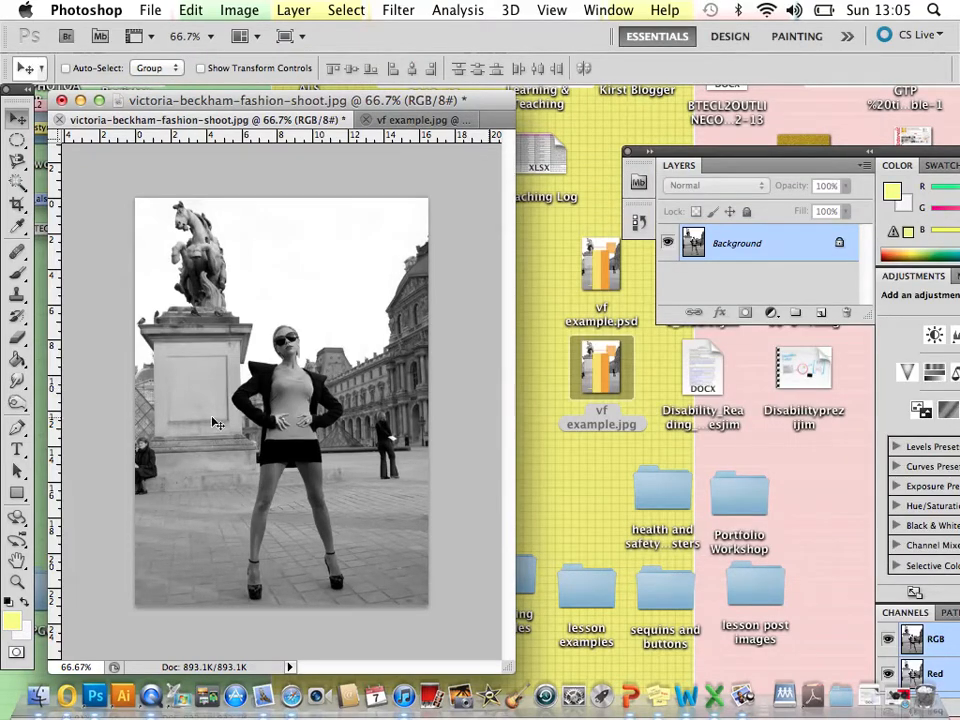
{"action": "left_click", "coordinate": [820, 313]}
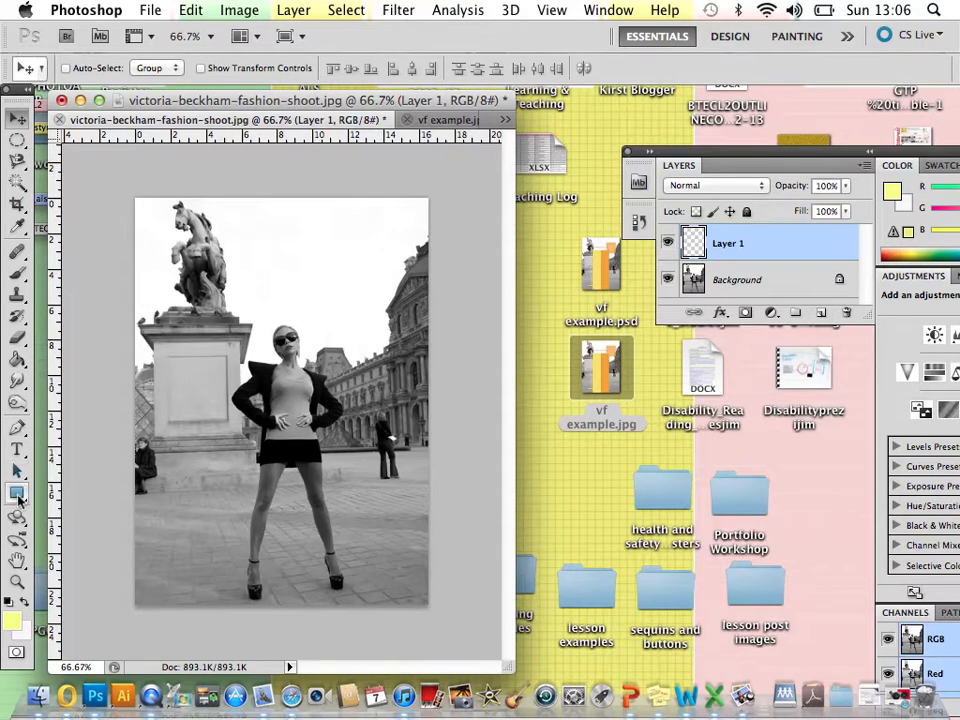
Step: Draw a tall pale yellow rectangle over the model's left side at 100% opacity
{"action": "left_click", "coordinate": [17, 490]}
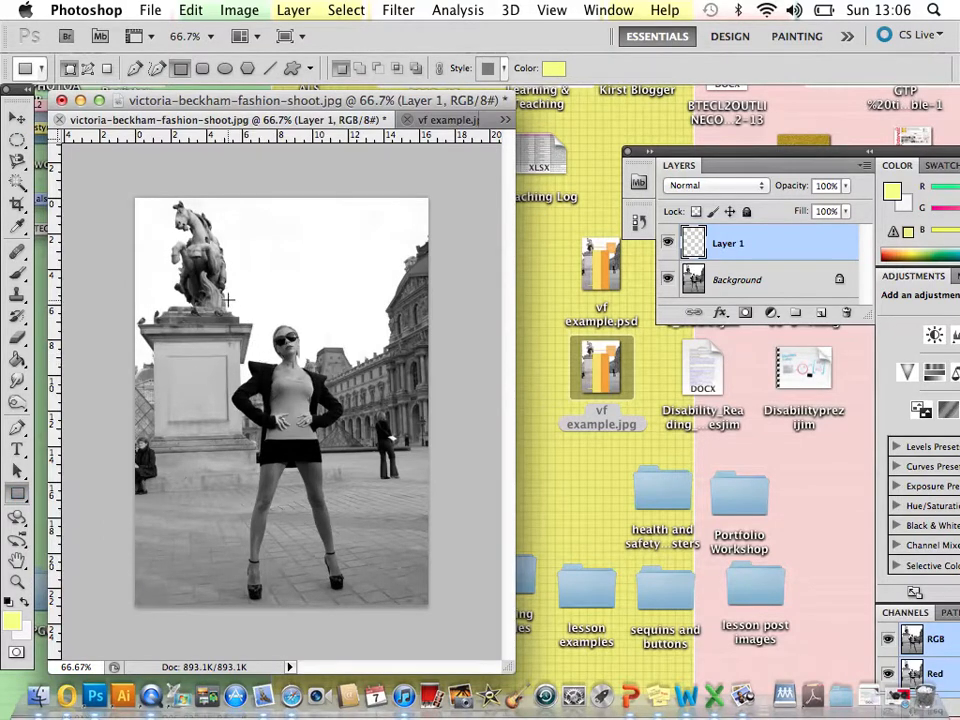
{"action": "left_click_drag", "start_coordinate": [226, 298], "coordinate": [281, 421]}
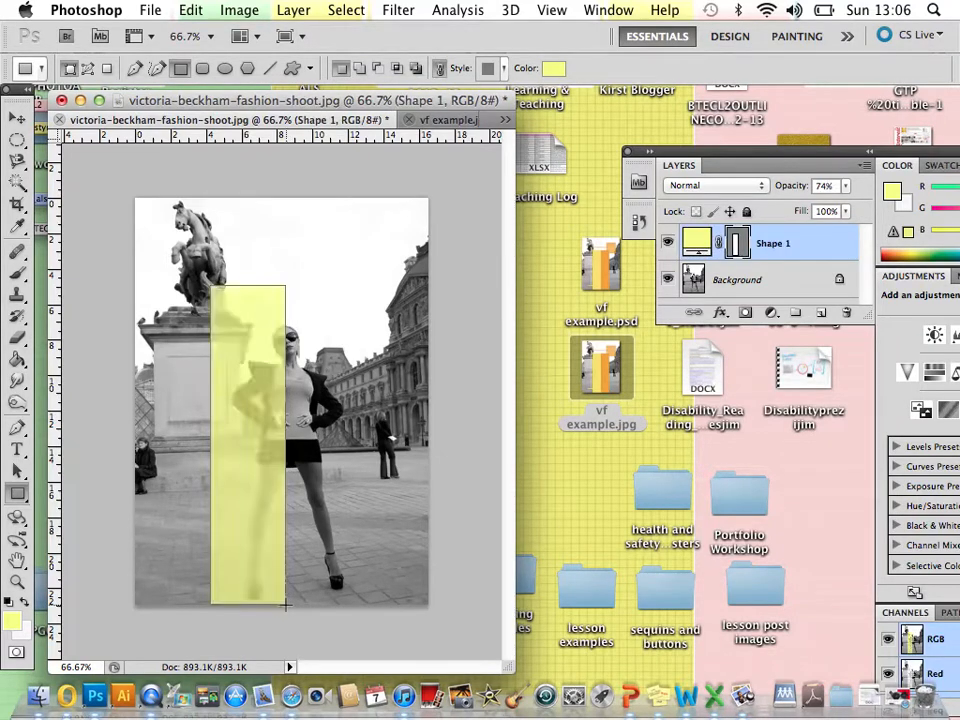
{"action": "left_click", "coordinate": [834, 186]}
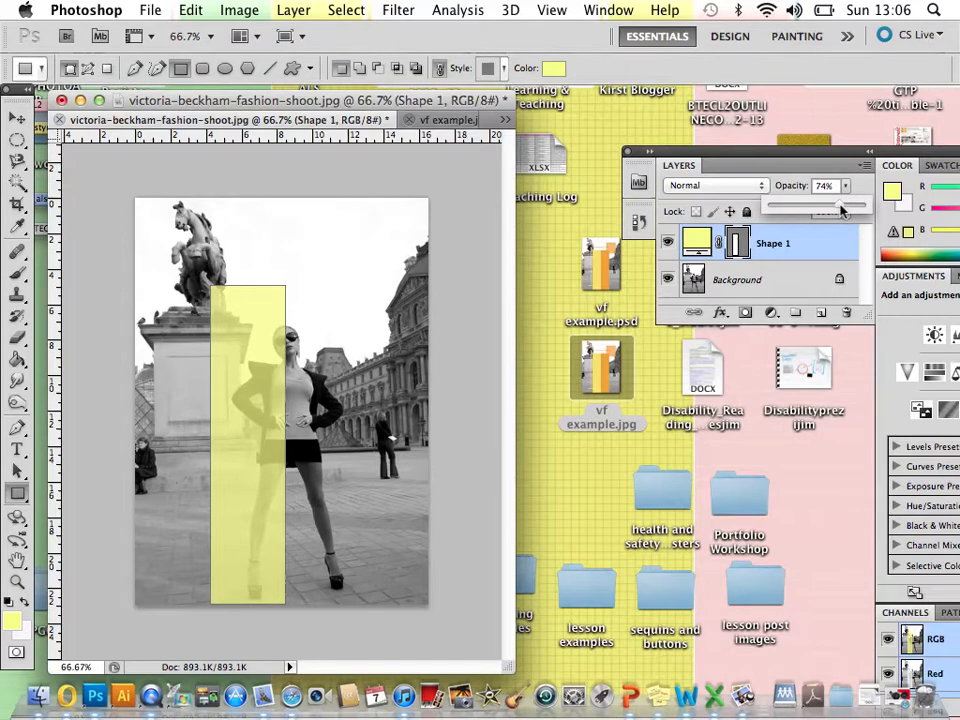
{"action": "left_click_drag", "start_coordinate": [828, 211], "coordinate": [865, 211]}
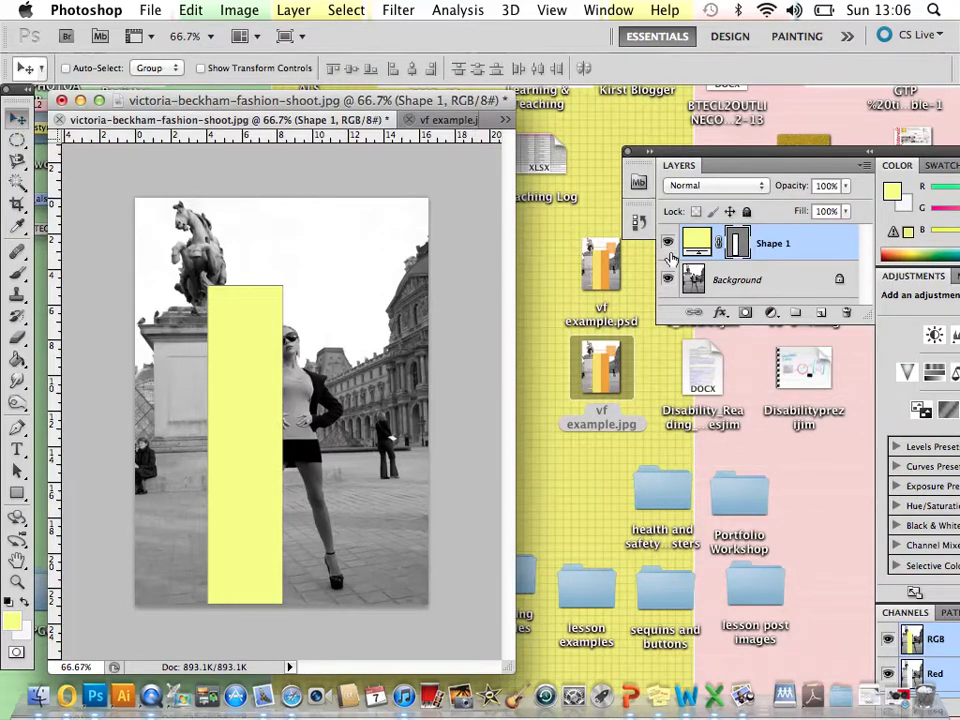
{"action": "mouse_move", "coordinate": [310, 597]}
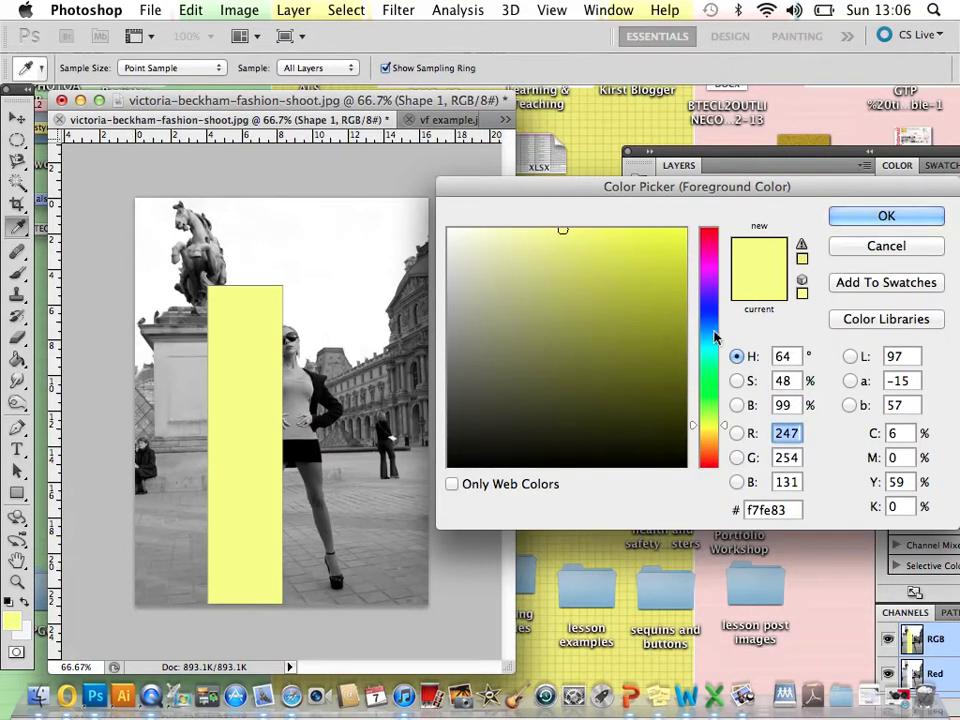
Step: Set foreground to #ffd927, draw a rectangle and move it beside Shape 1
{"action": "left_click", "coordinate": [603, 286]}
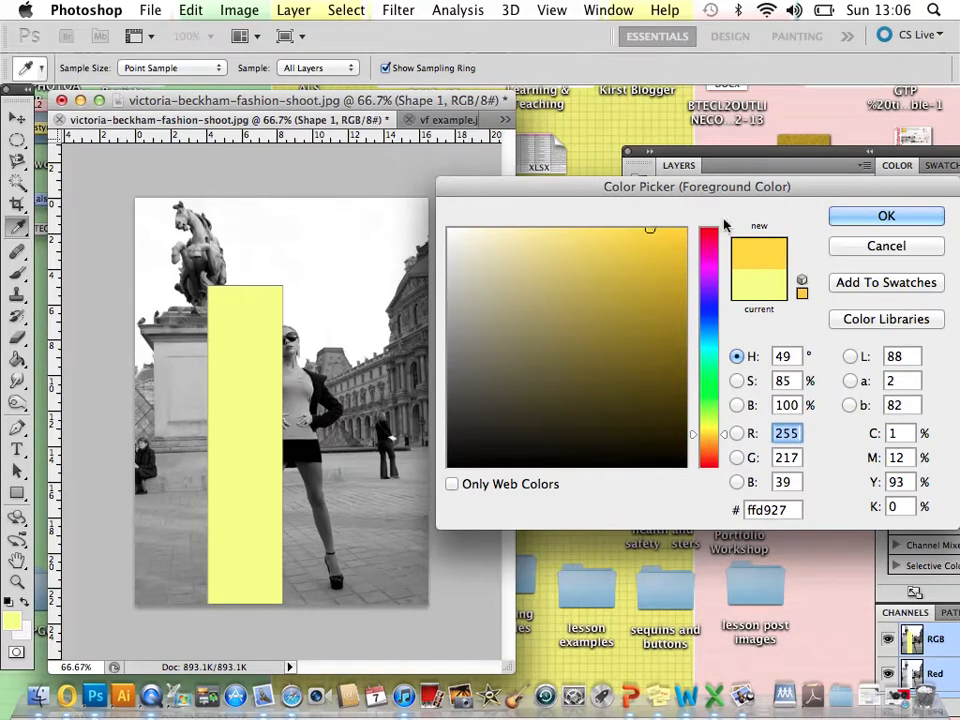
{"action": "left_click", "coordinate": [885, 215]}
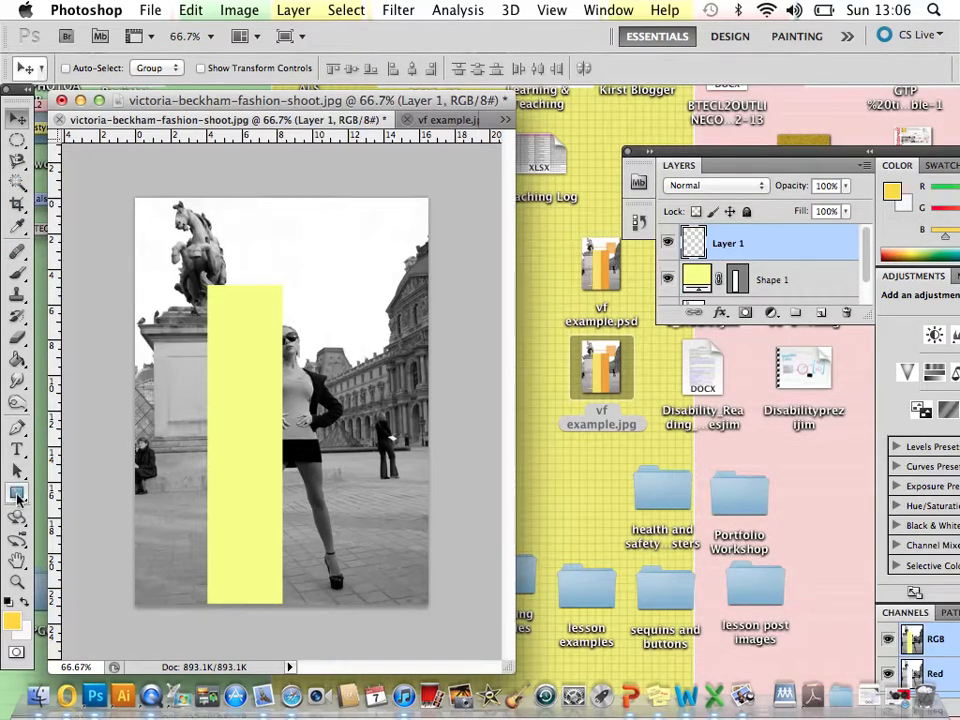
{"action": "left_click", "coordinate": [17, 492]}
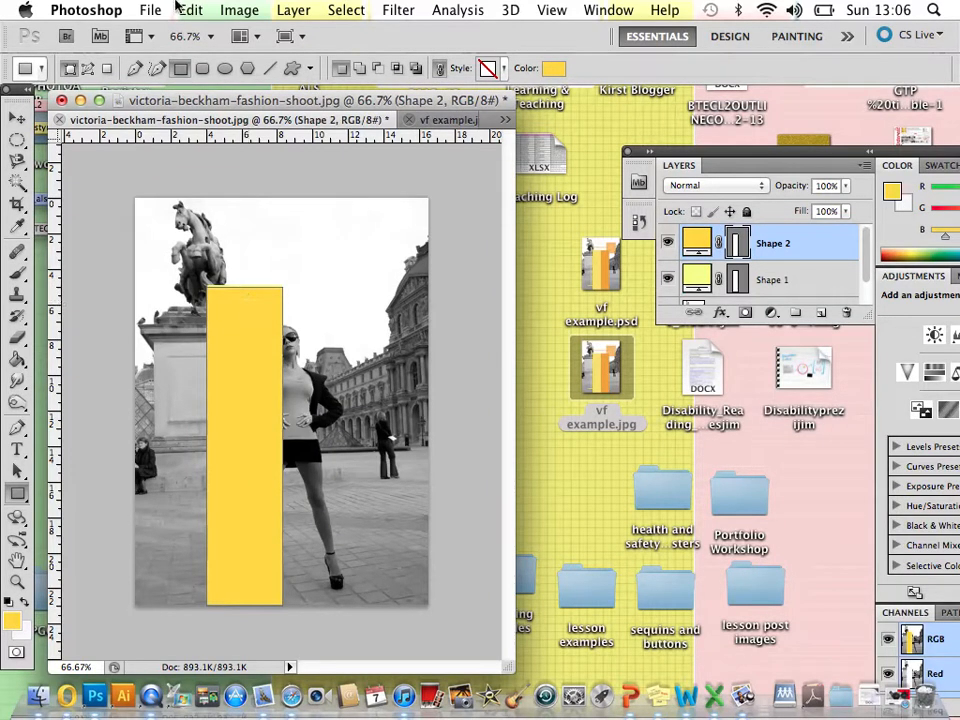
{"action": "left_click", "coordinate": [16, 118]}
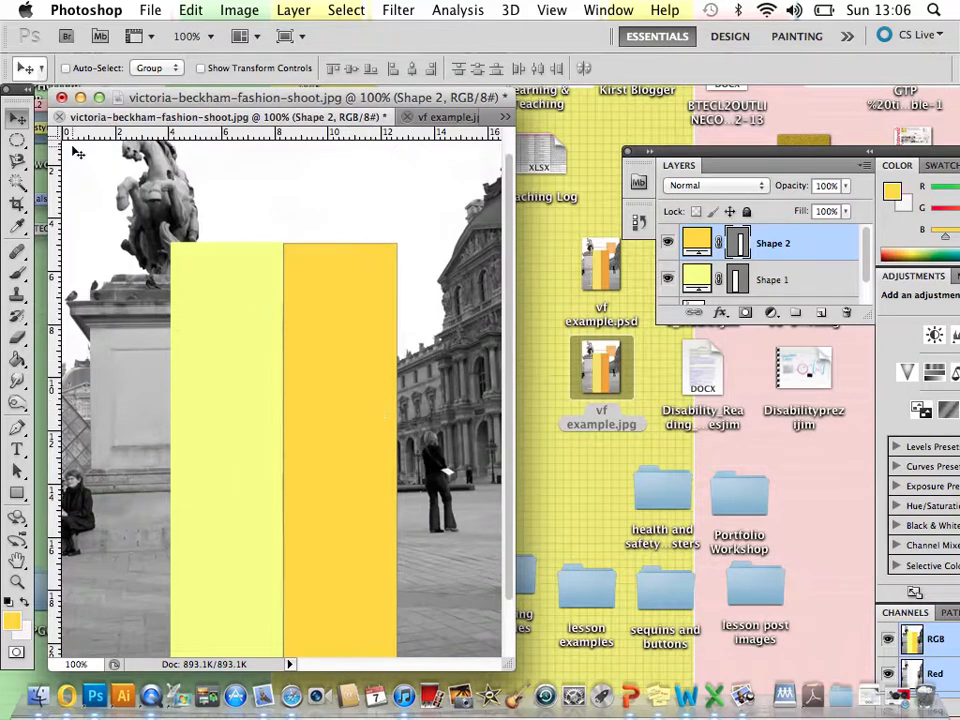
{"action": "left_click", "coordinate": [190, 10]}
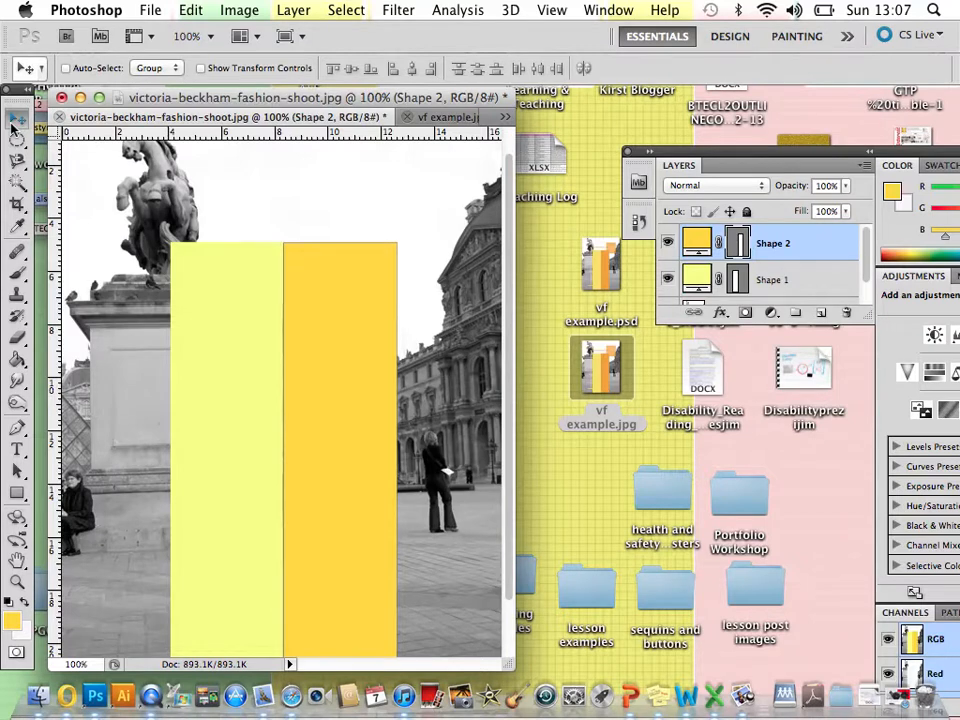
{"action": "mouse_move", "coordinate": [250, 298]}
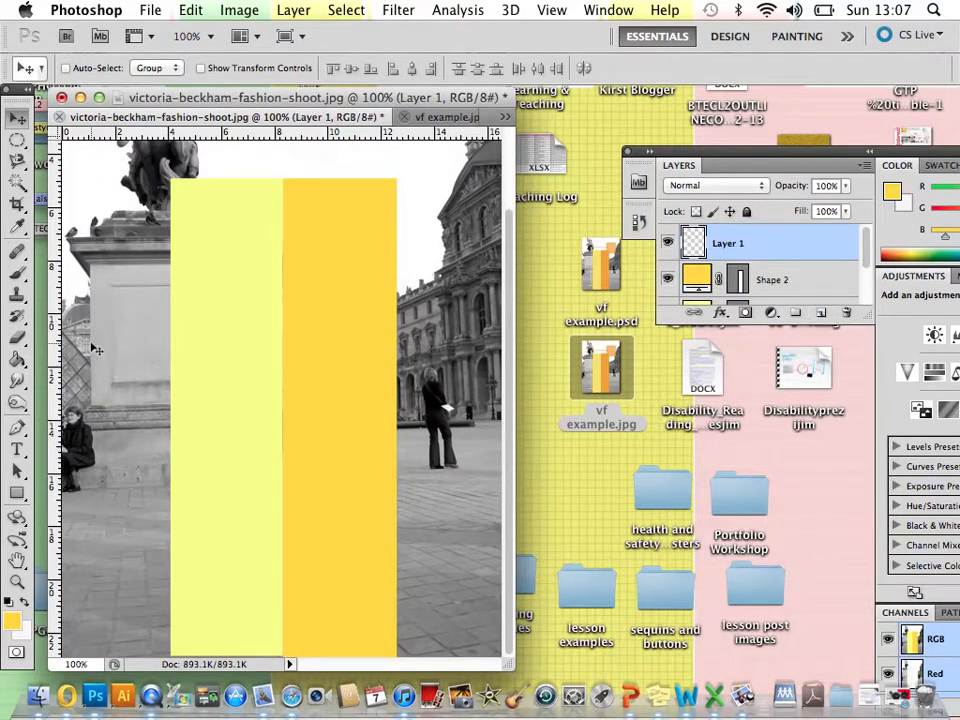
Step: Sample a colour from the rectangles with the Eyedropper
{"action": "left_click", "coordinate": [18, 225]}
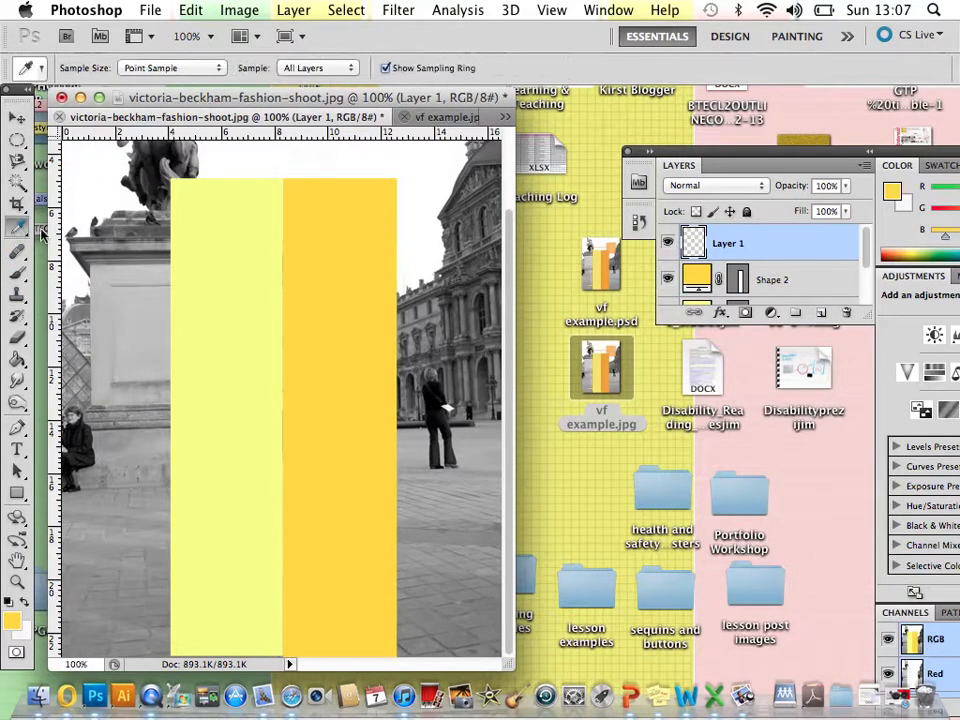
{"action": "left_click", "coordinate": [18, 232]}
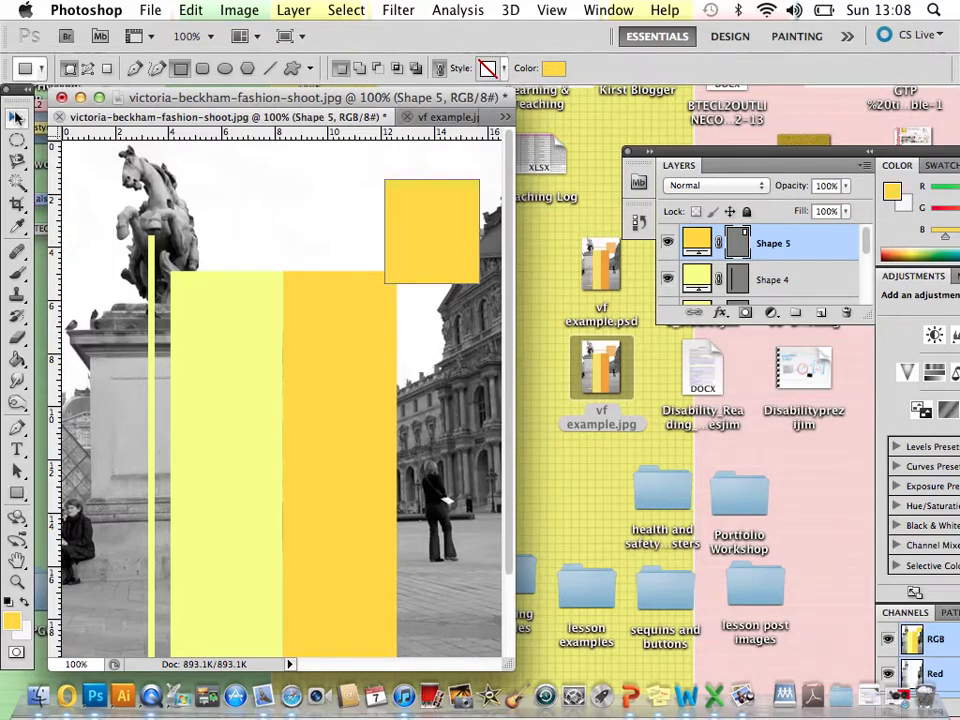
Step: Lower the Shape 5 yellow square's opacity to about 70%
{"action": "left_click", "coordinate": [16, 118]}
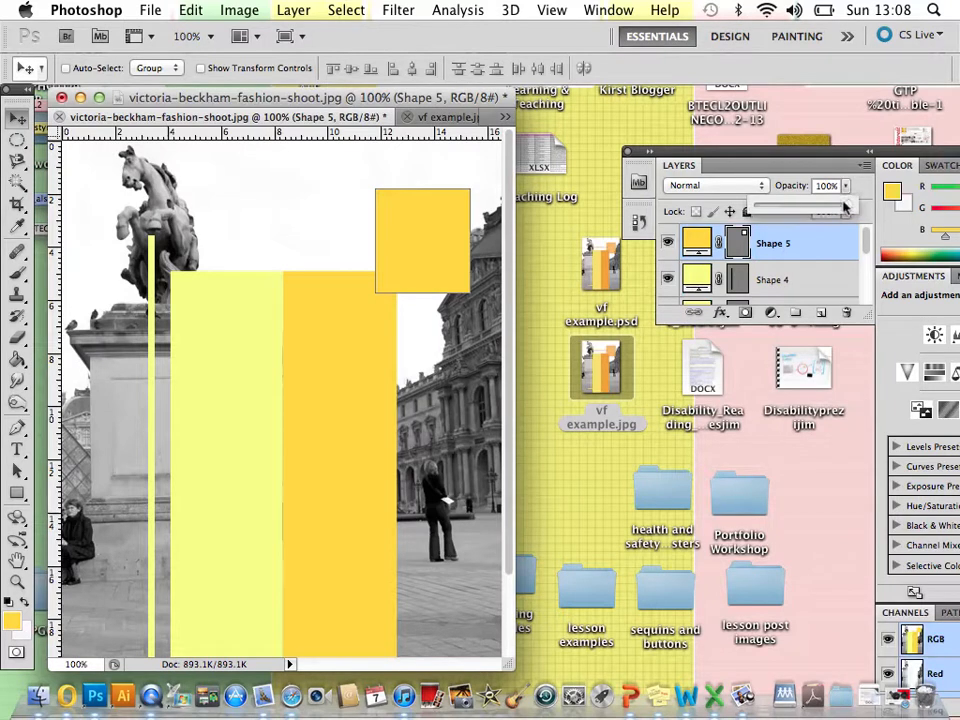
{"action": "left_click_drag", "start_coordinate": [850, 211], "coordinate": [835, 211]}
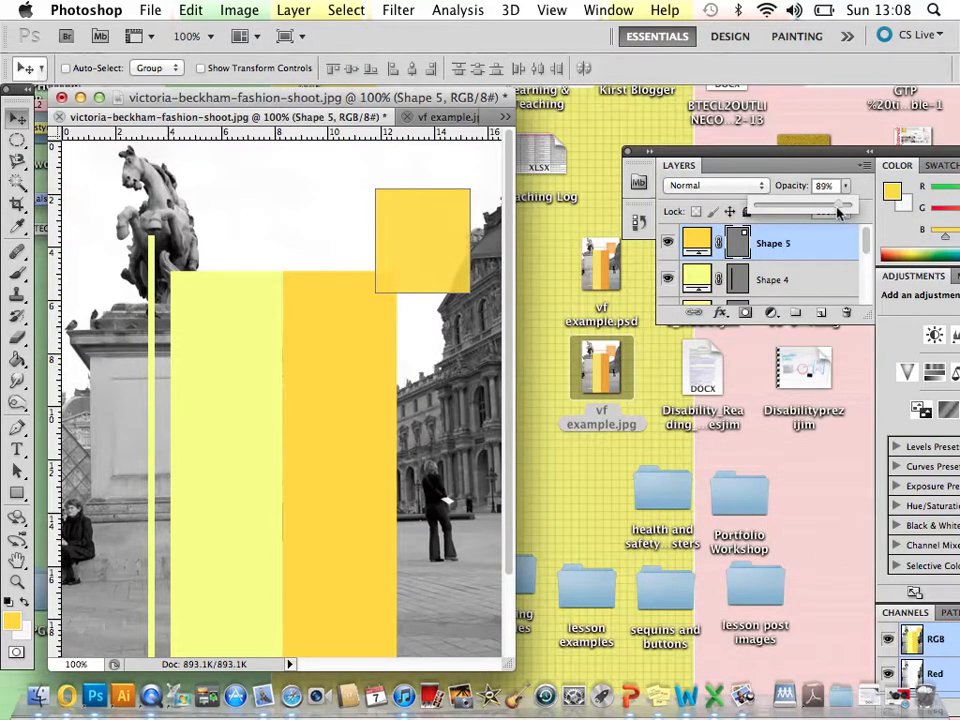
{"action": "left_click_drag", "start_coordinate": [838, 211], "coordinate": [818, 211]}
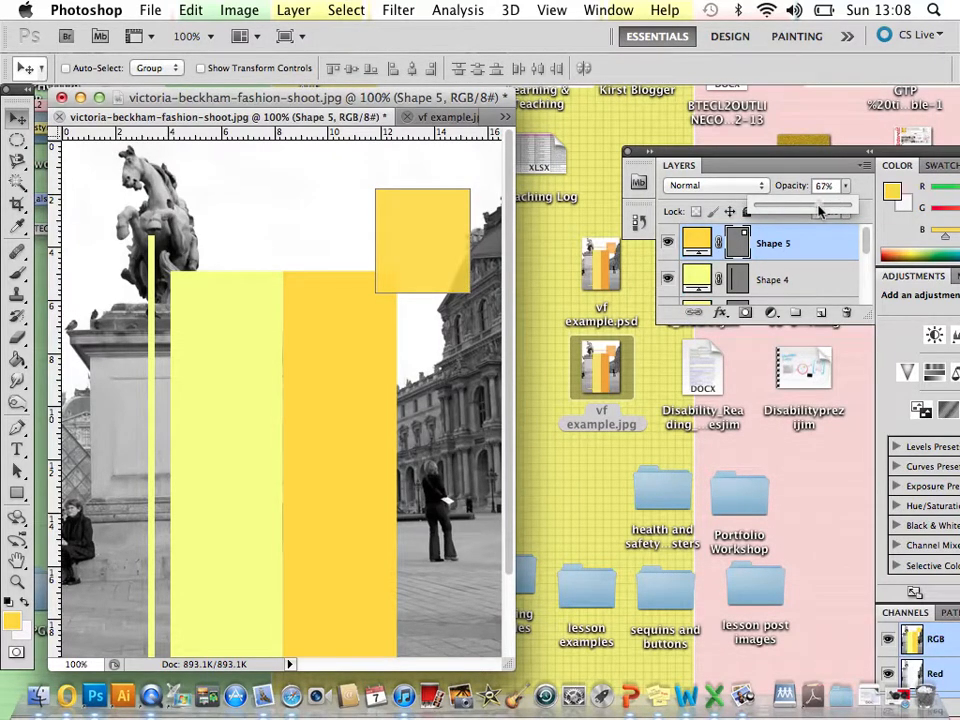
{"action": "left_click_drag", "start_coordinate": [820, 211], "coordinate": [810, 211]}
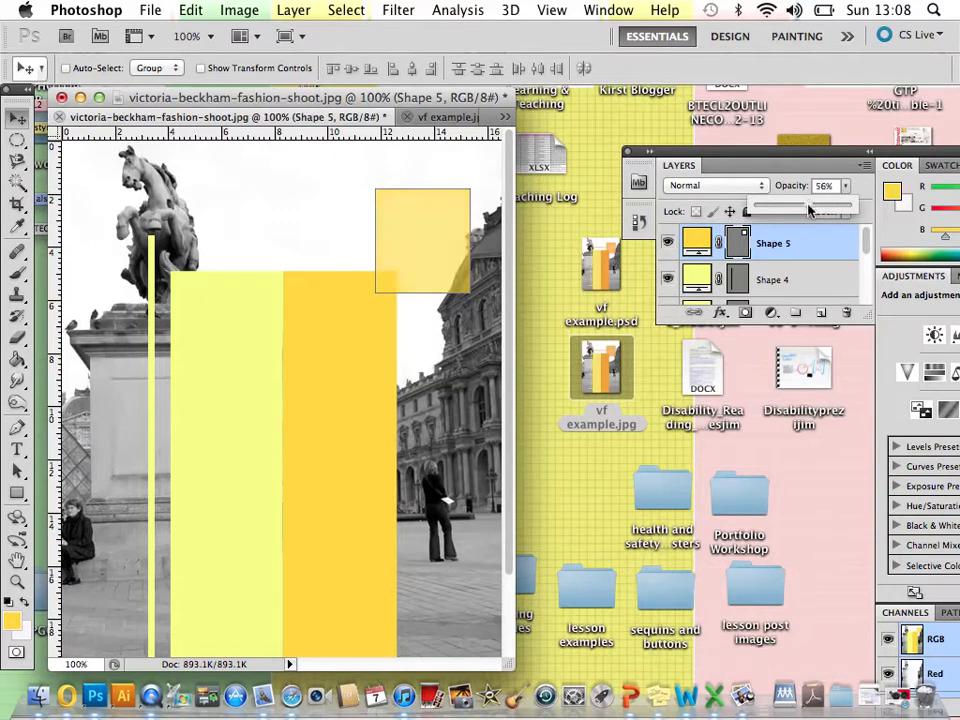
{"action": "left_click_drag", "start_coordinate": [808, 210], "coordinate": [822, 210]}
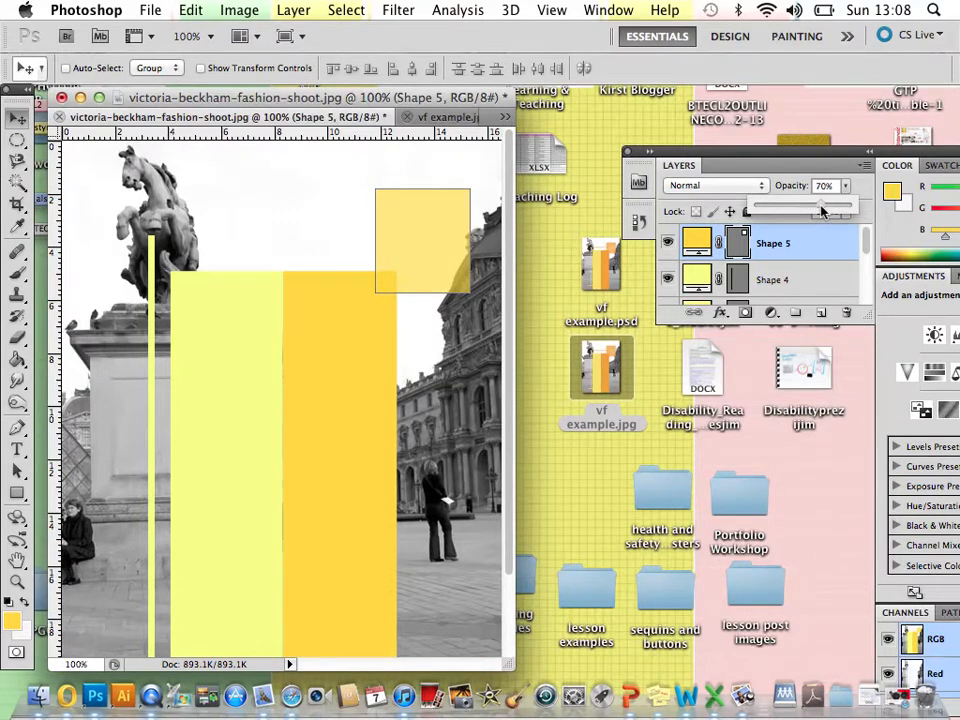
{"action": "left_click_drag", "start_coordinate": [822, 204], "coordinate": [820, 204]}
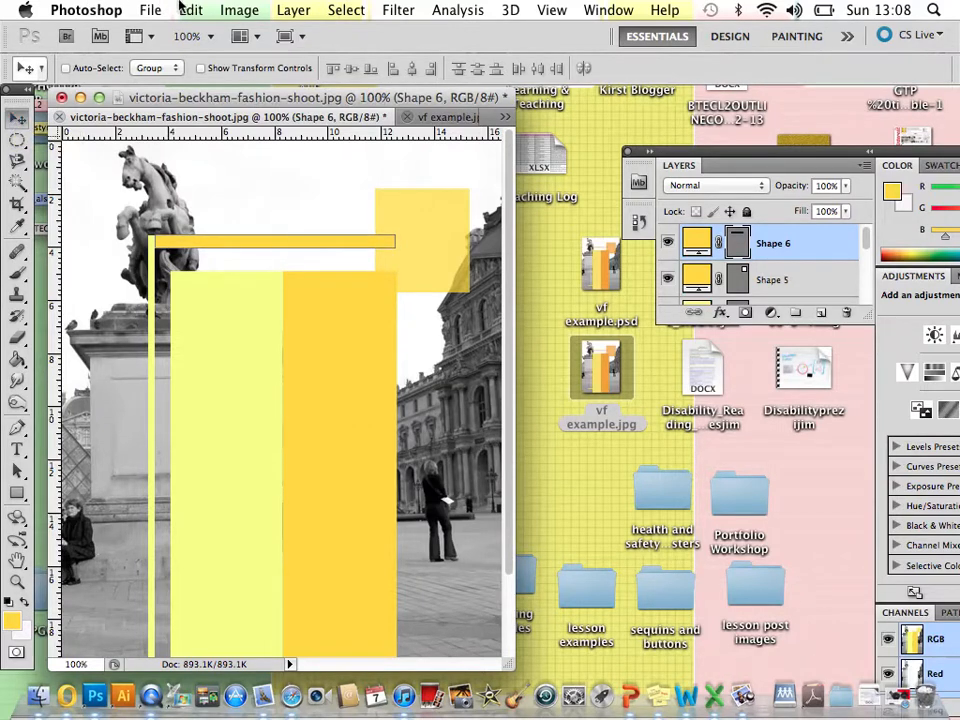
Step: Scale the thin horizontal yellow line via Edit > Transform Path > Scale
{"action": "left_click", "coordinate": [190, 10]}
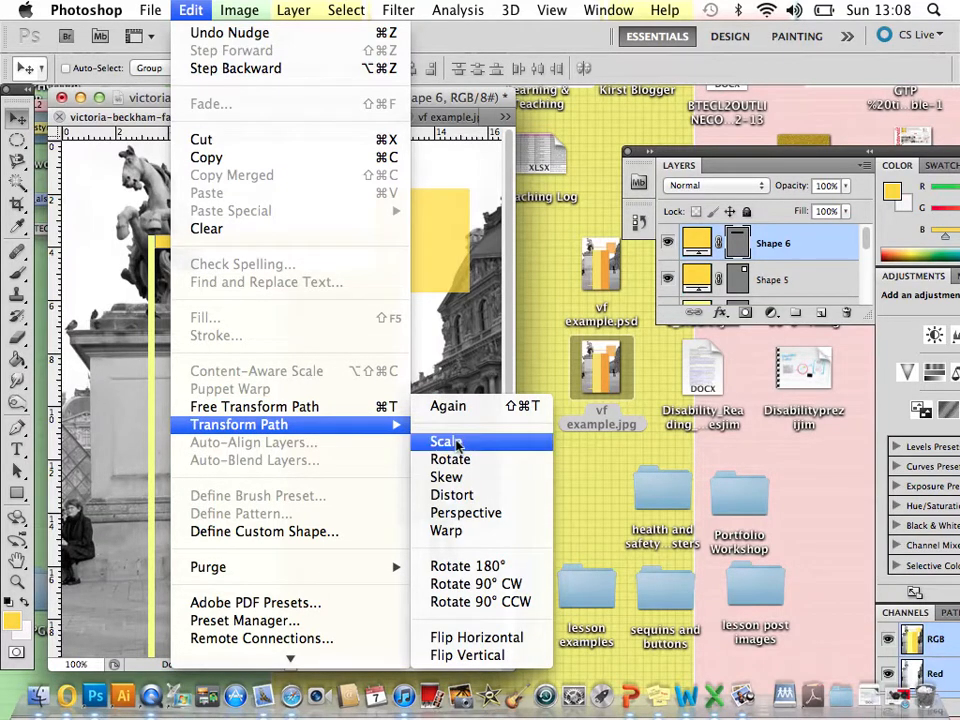
{"action": "left_click", "coordinate": [446, 441]}
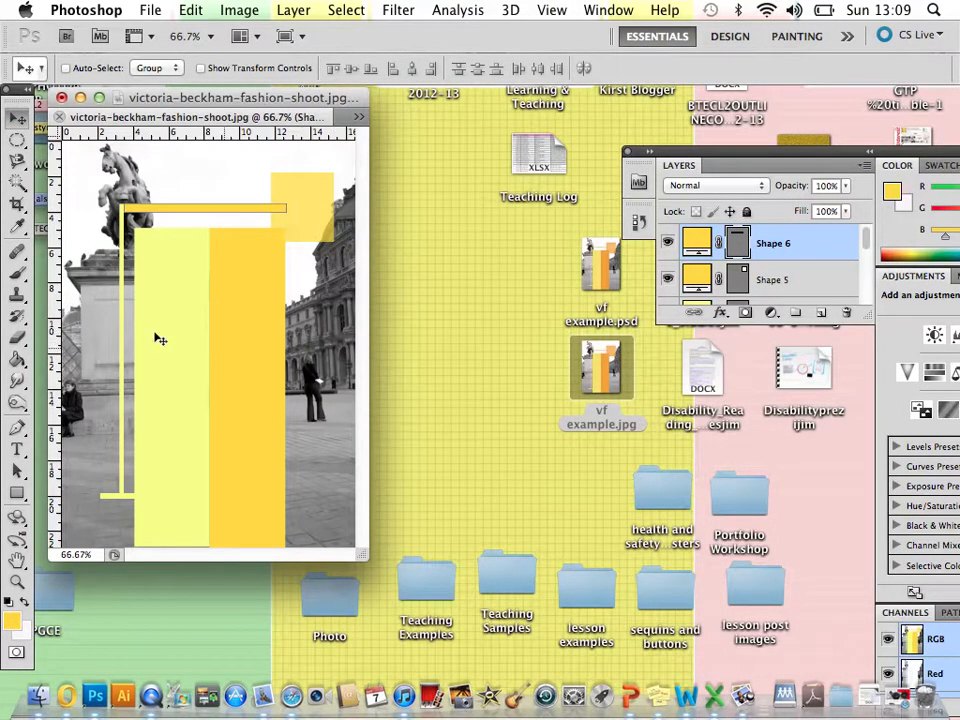
{"action": "mouse_move", "coordinate": [122, 508]}
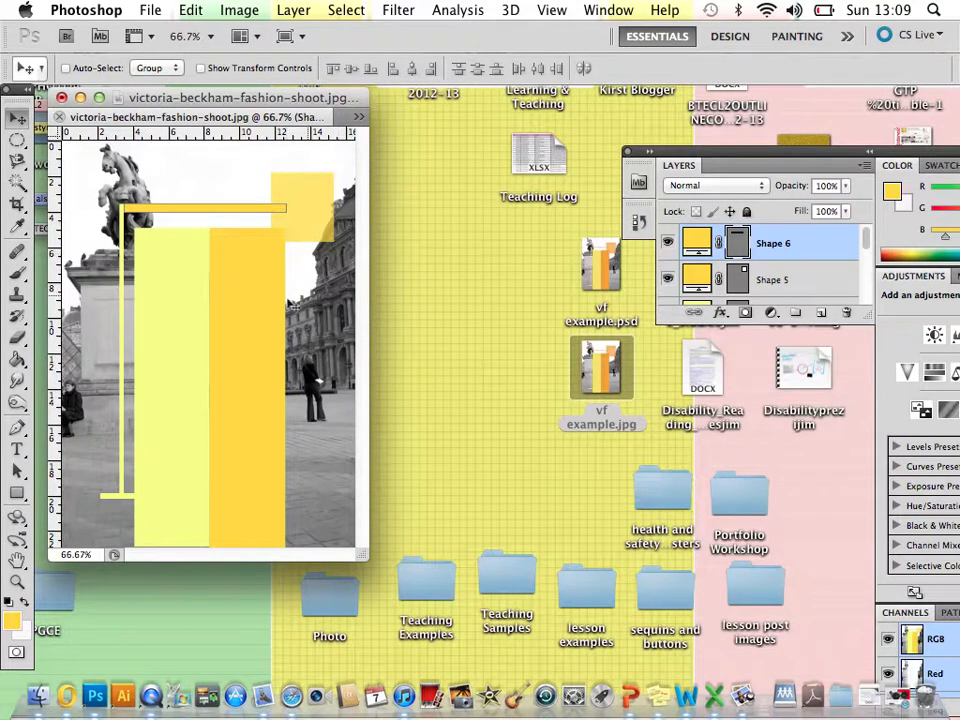
{"action": "mouse_move", "coordinate": [227, 341]}
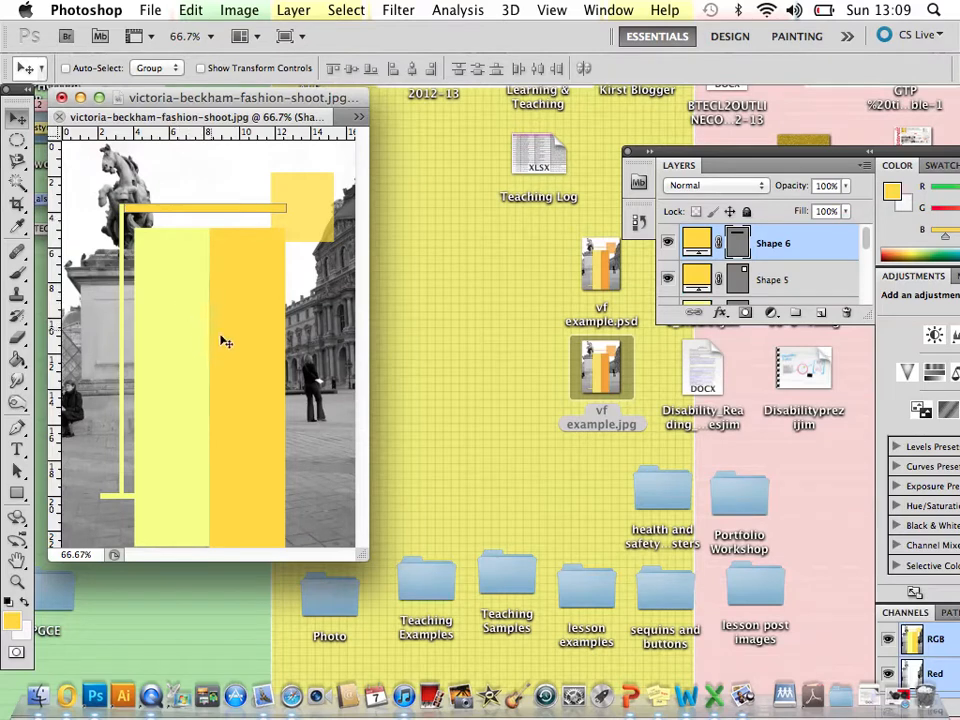